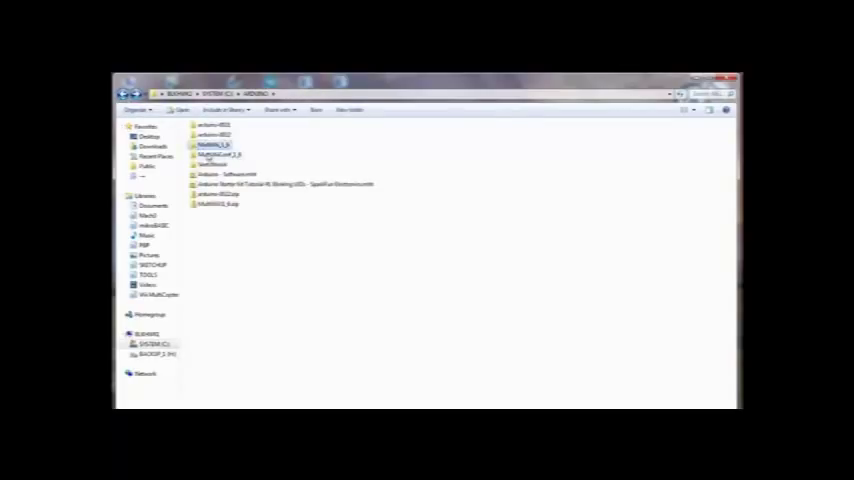
mouse_move(215, 155)
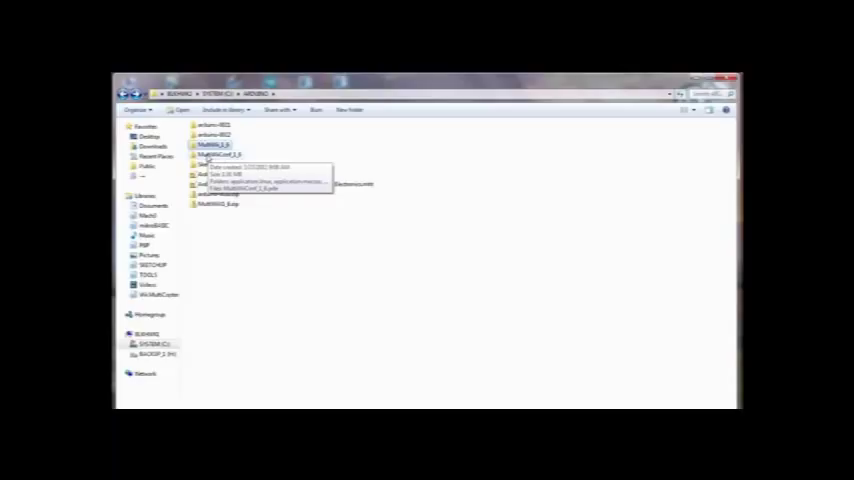
Open the MultiWiiConf_1_8 folder under C:\ARDUINO.
double_click(215, 153)
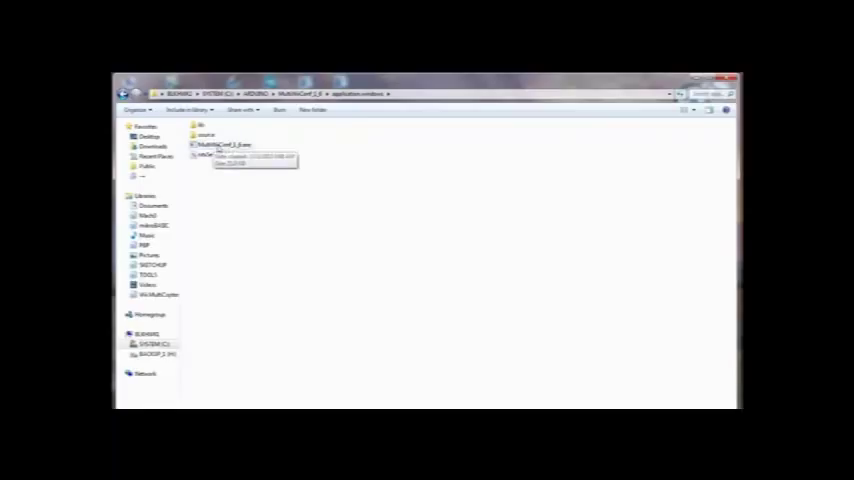
double_click(220, 144)
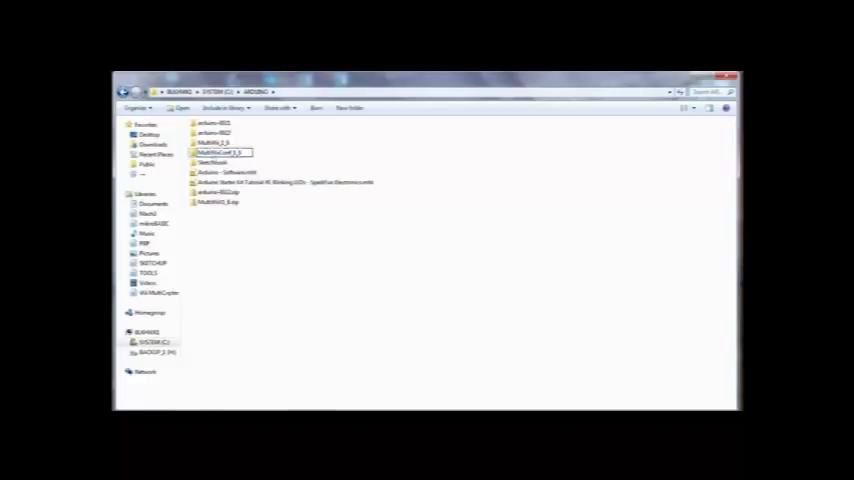
Open the MultiWiiConf folder again and select MultiWiiConf_1_6.exe.
double_click(221, 153)
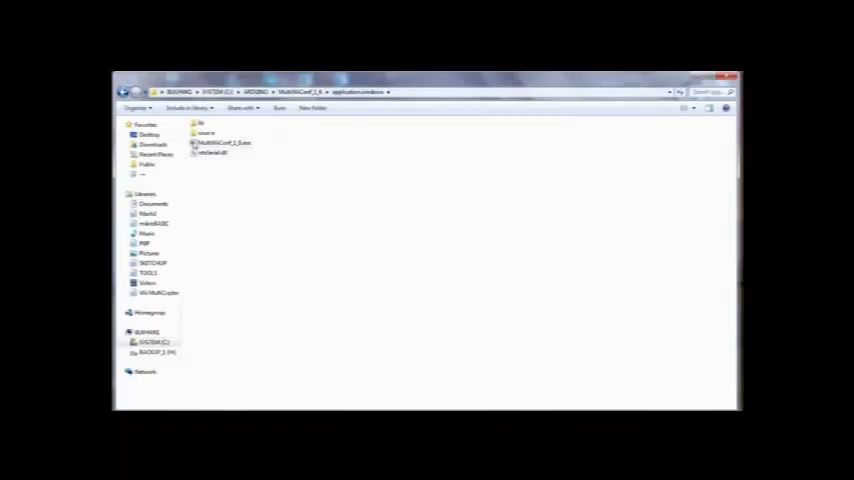
left_click(222, 142)
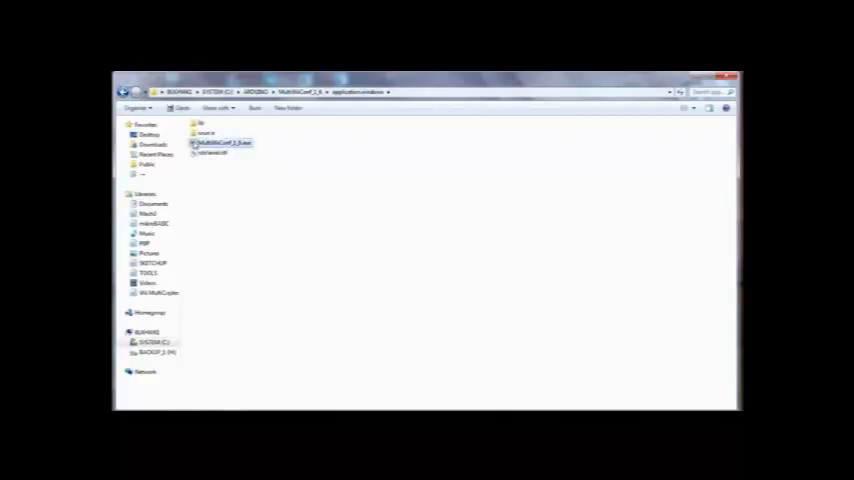
Launch MultiWiiConf_1_6.exe and move its window on the desktop.
double_click(222, 142)
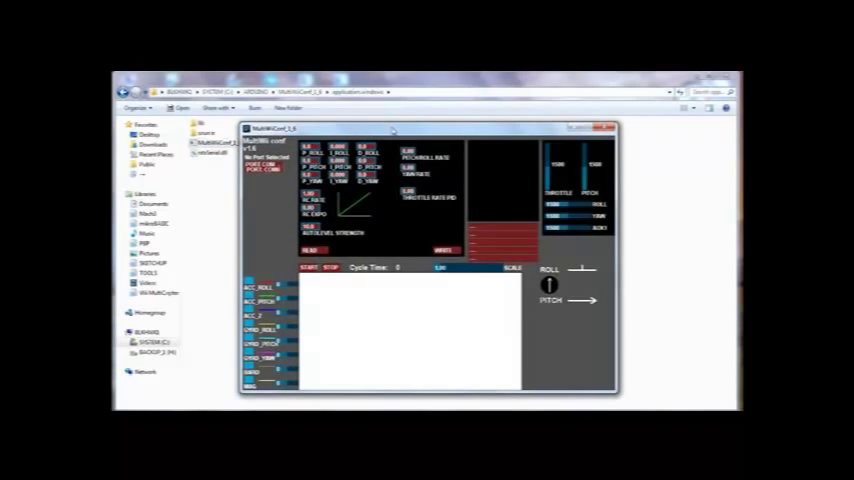
left_click_drag(393, 128, 330, 95)
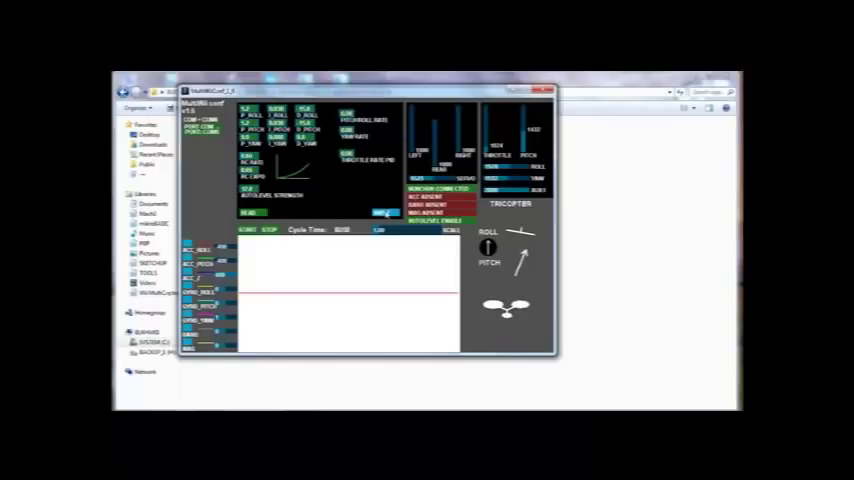
Send the configuration settings to the connected tricopter board.
left_click(385, 213)
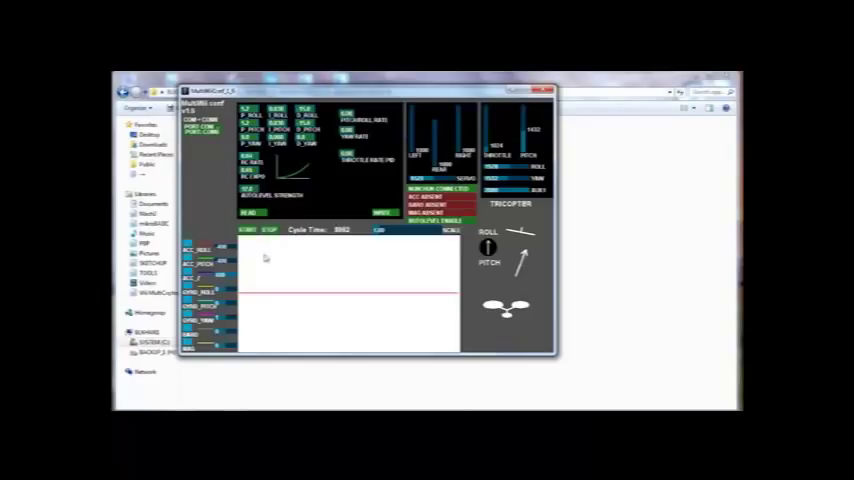
left_click(247, 230)
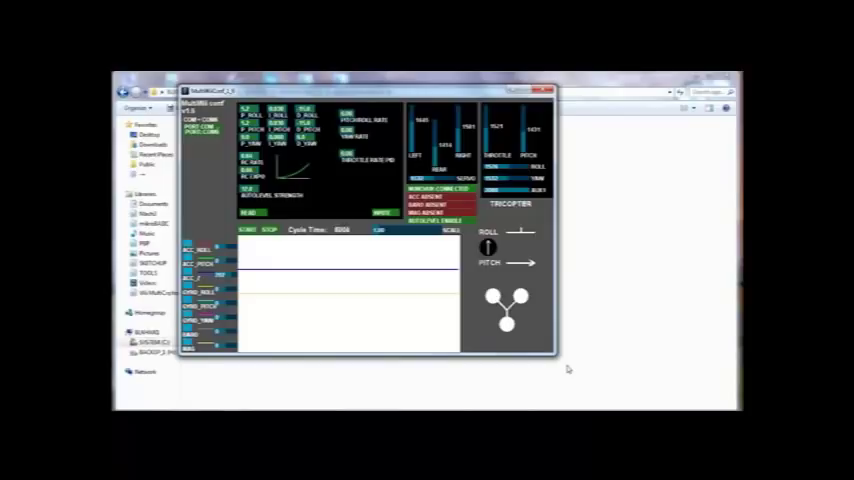
mouse_move(589, 208)
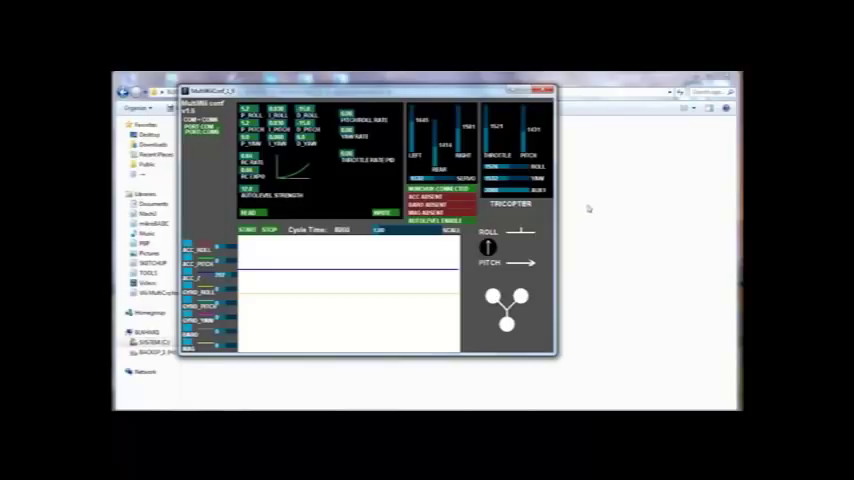